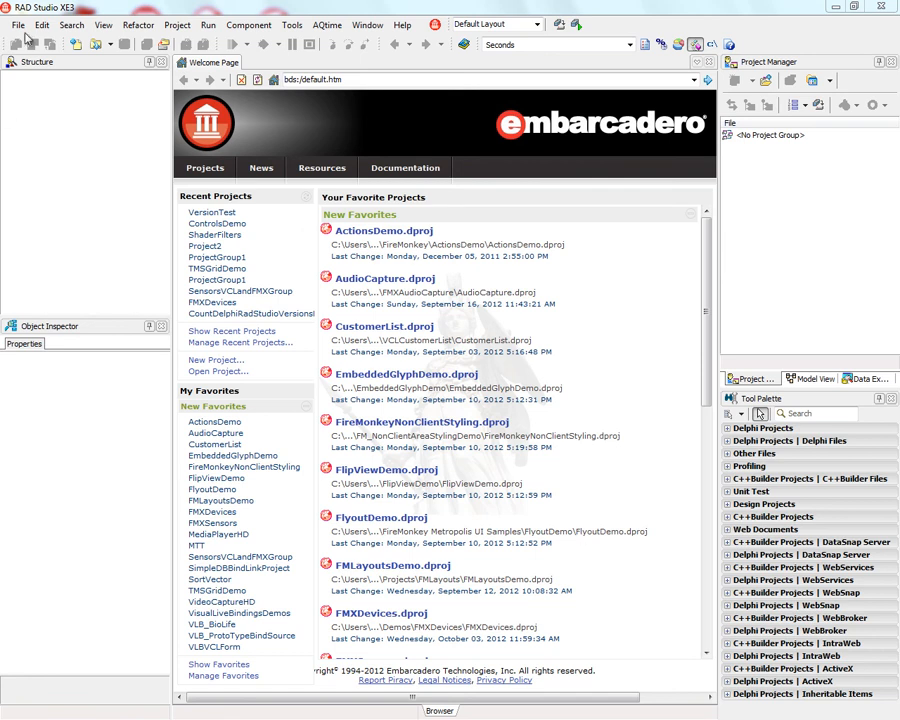
Create a new FireMonkey Desktop Application - C++Builder project with a blank form
click(16, 24)
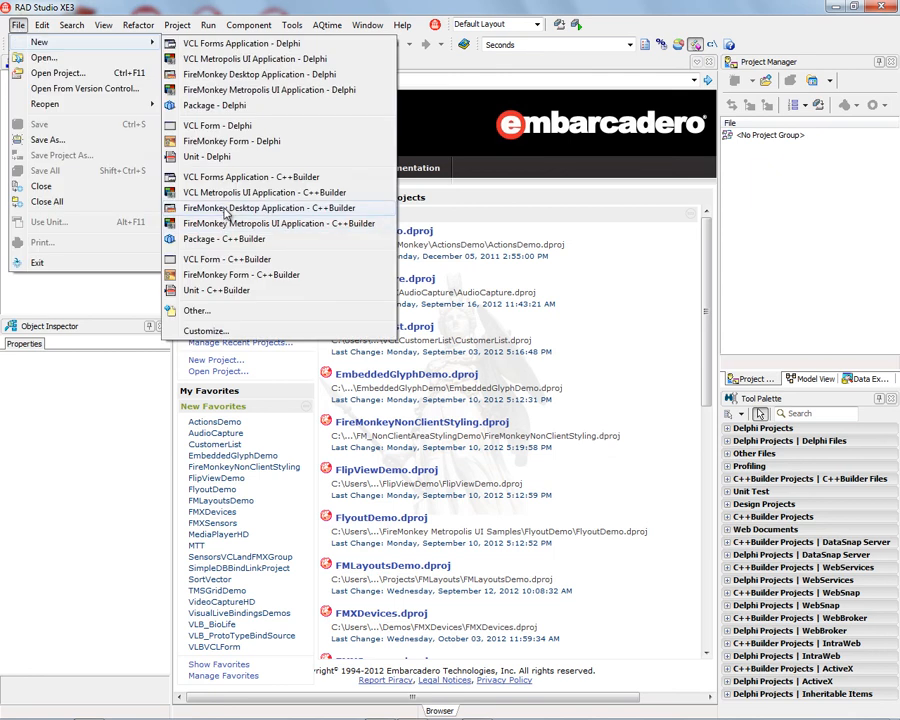
click(270, 206)
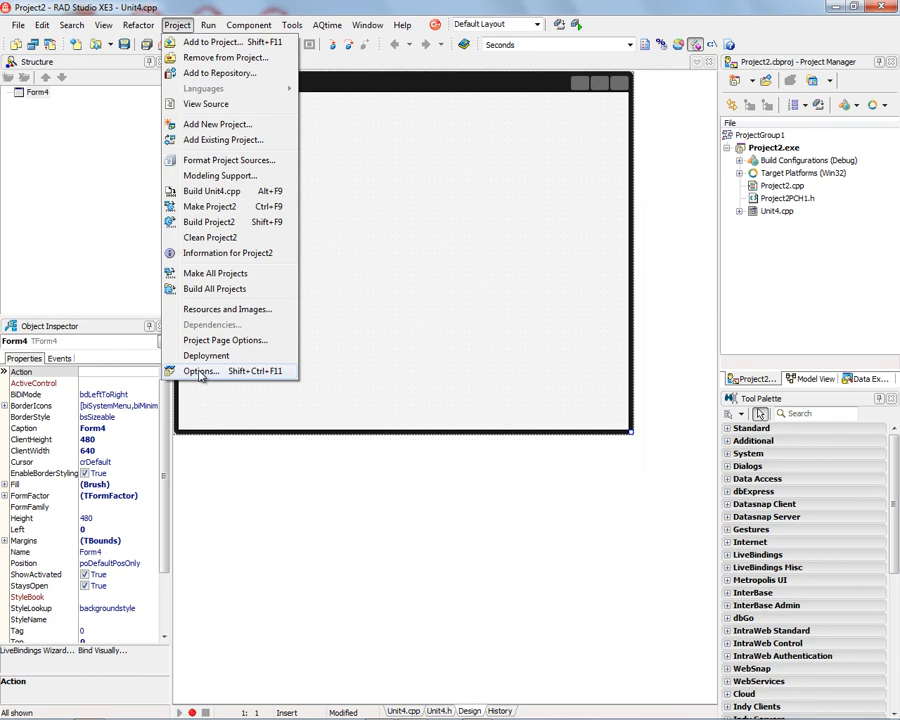
In Project Options > Version Info for Debug, keep version info included and set build numbers to auto increment
click(200, 370)
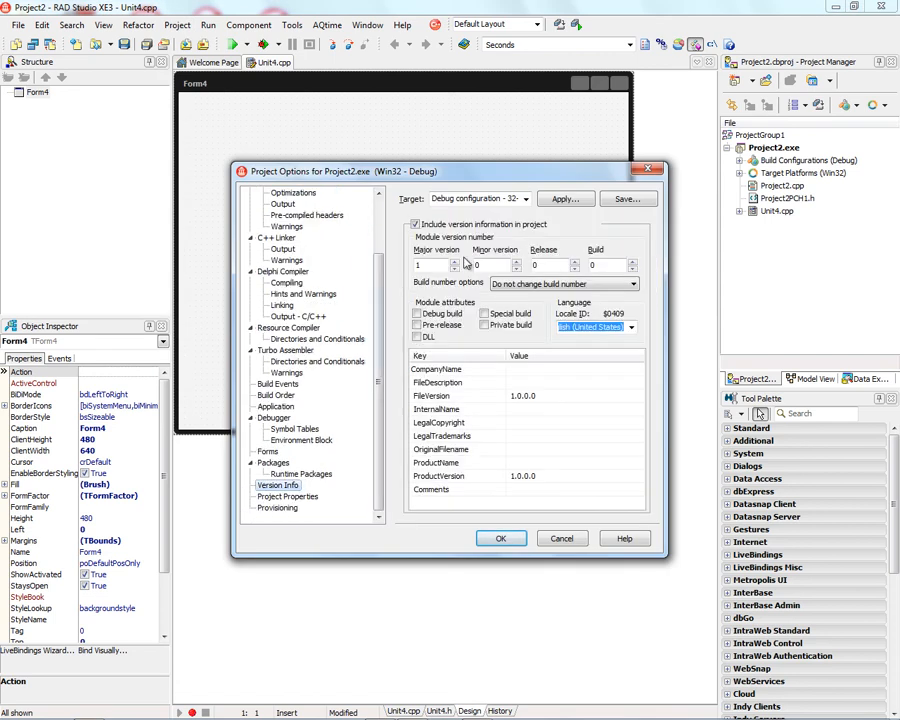
click(524, 198)
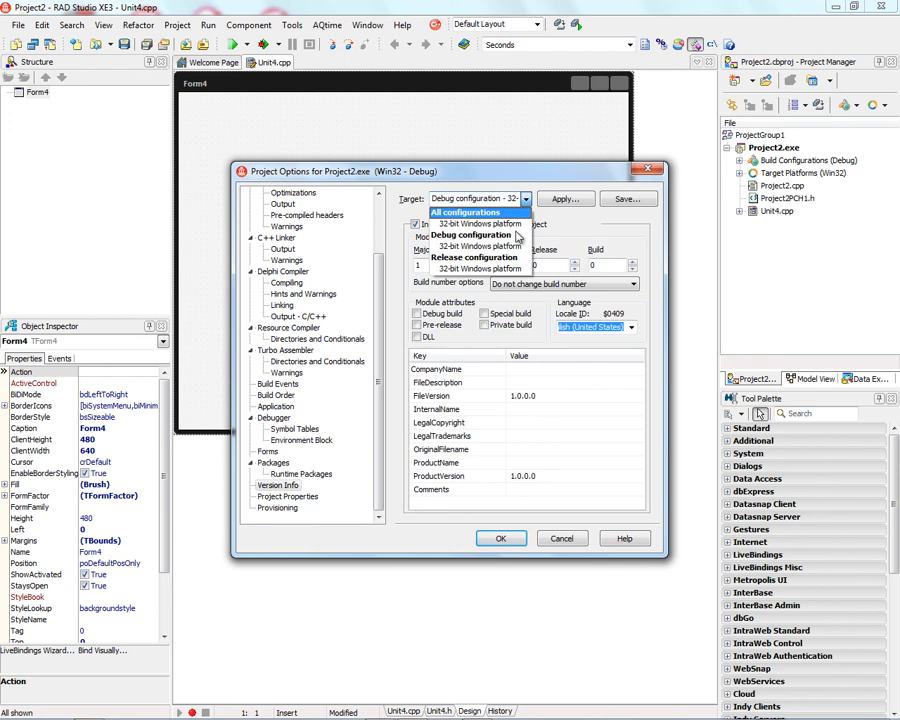
click(476, 236)
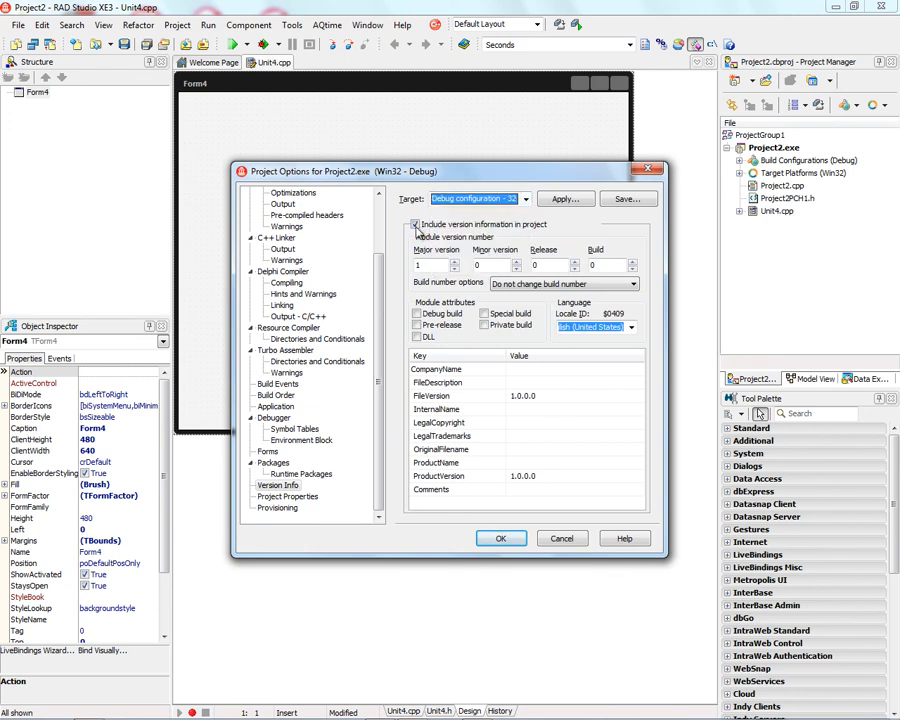
mouse_move(510, 236)
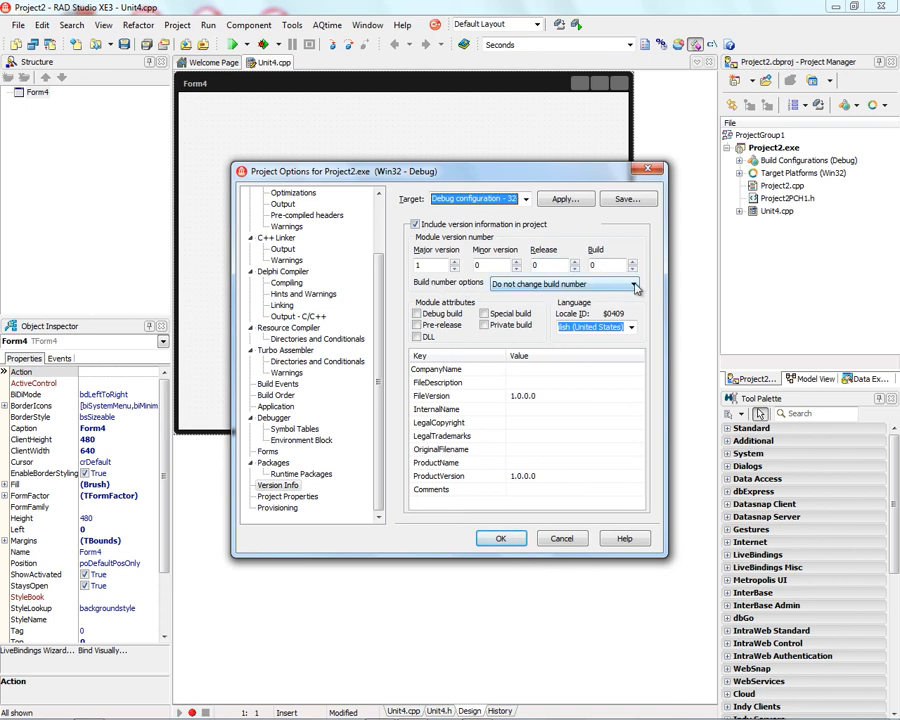
click(632, 284)
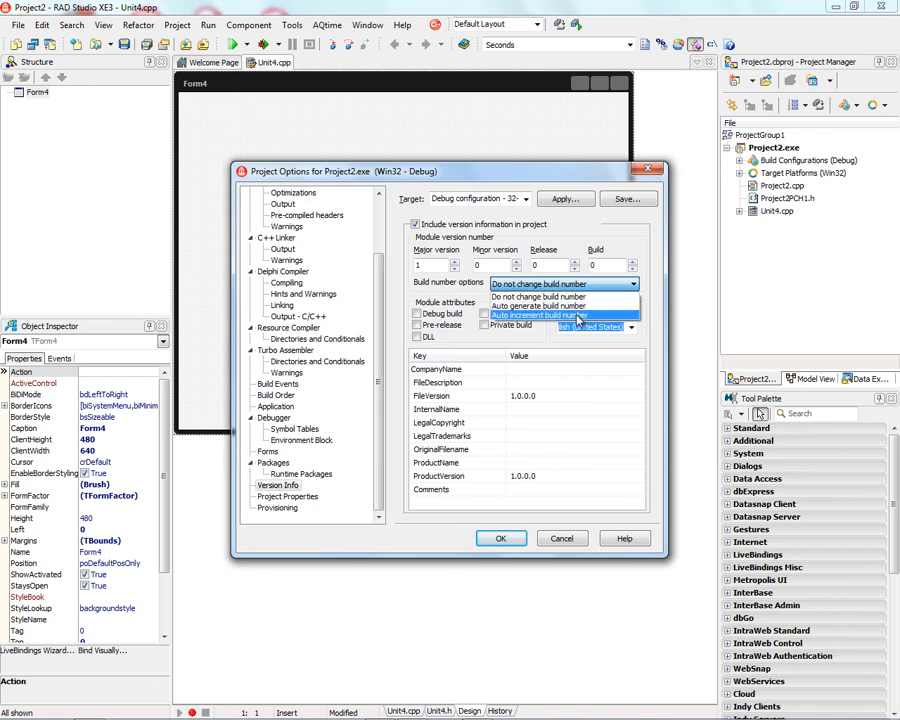
click(540, 316)
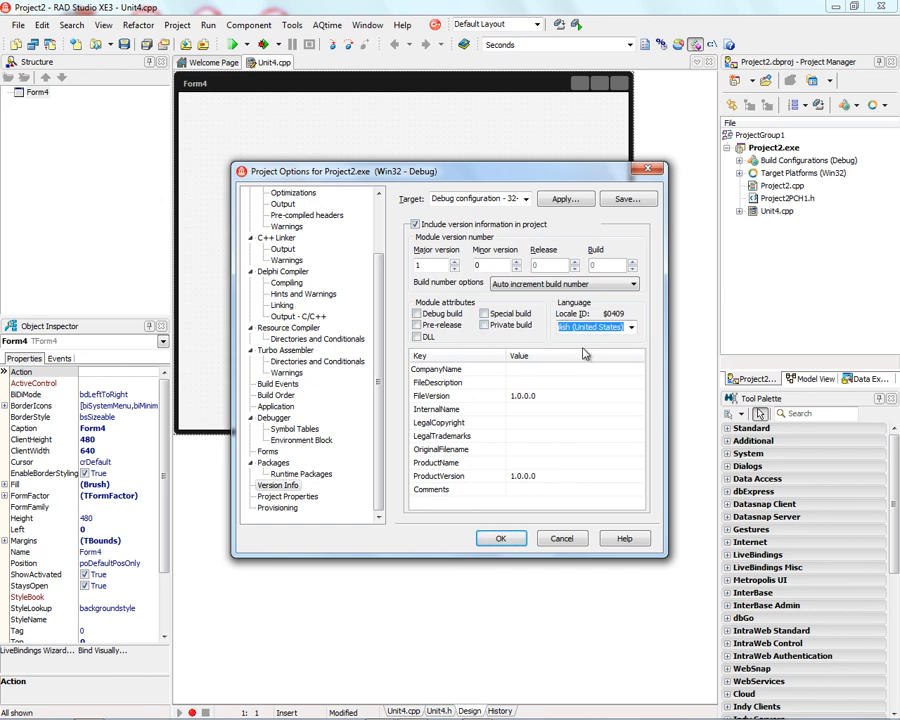
mouse_move(450, 432)
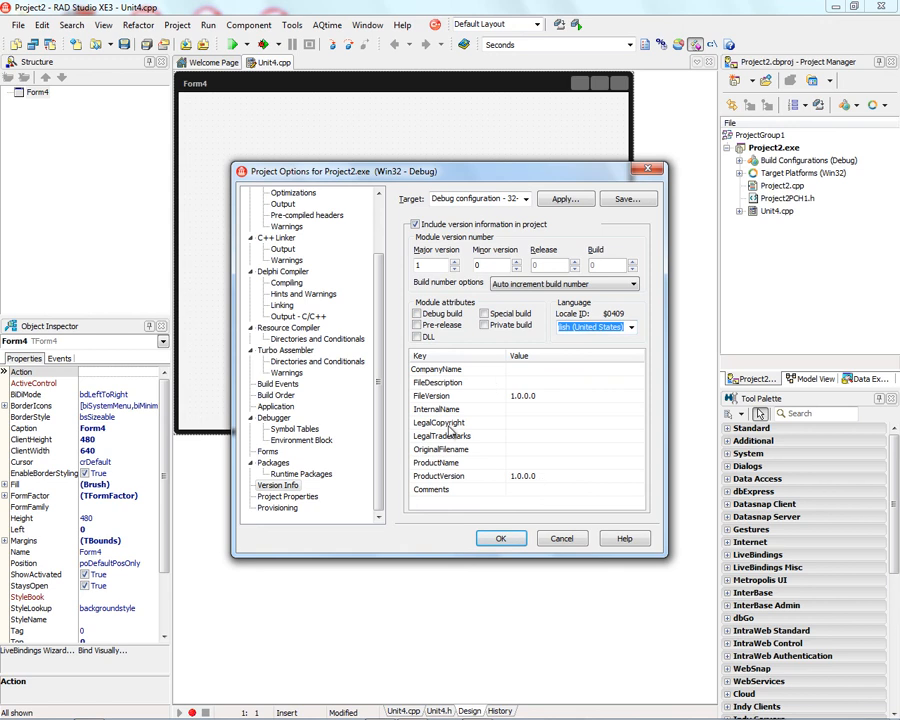
mouse_move(450, 432)
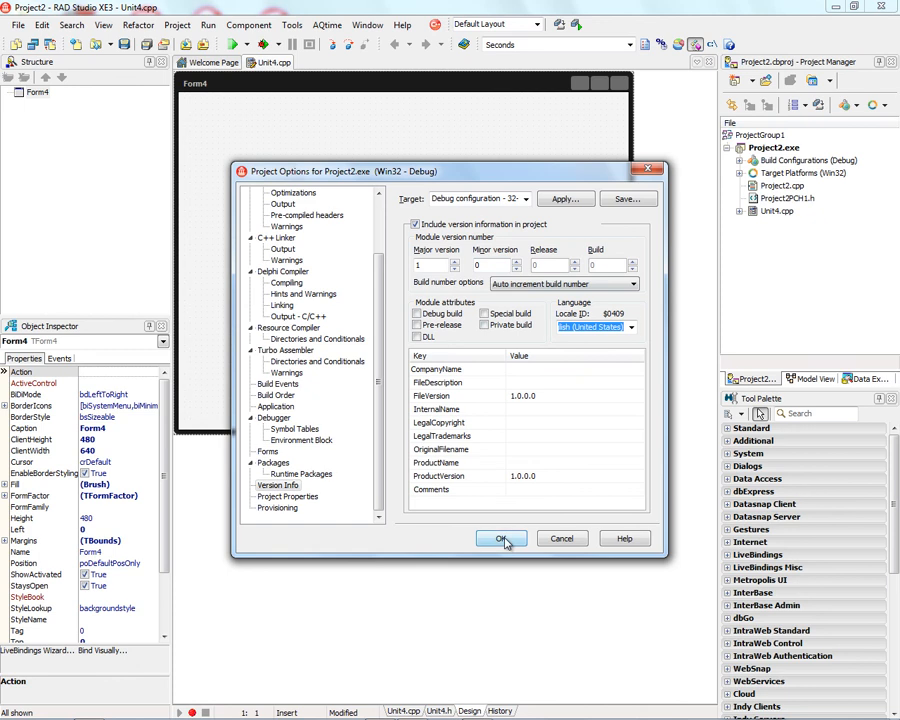
Accept the settings, save the project as VersionTest, build it and locate VersionTest.exe in Win32\Debug
click(500, 540)
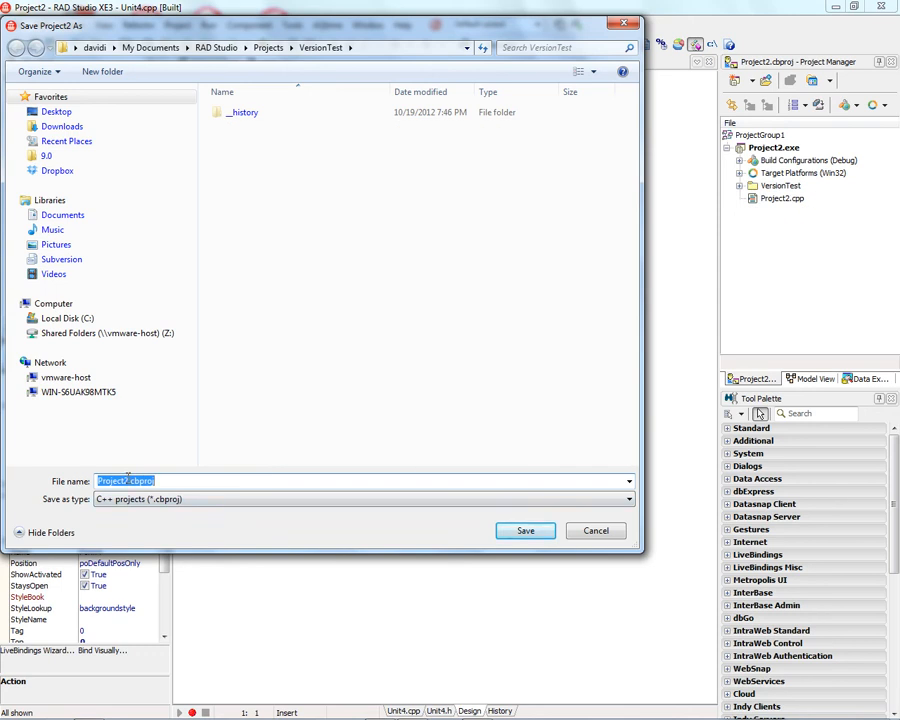
text(Vers)
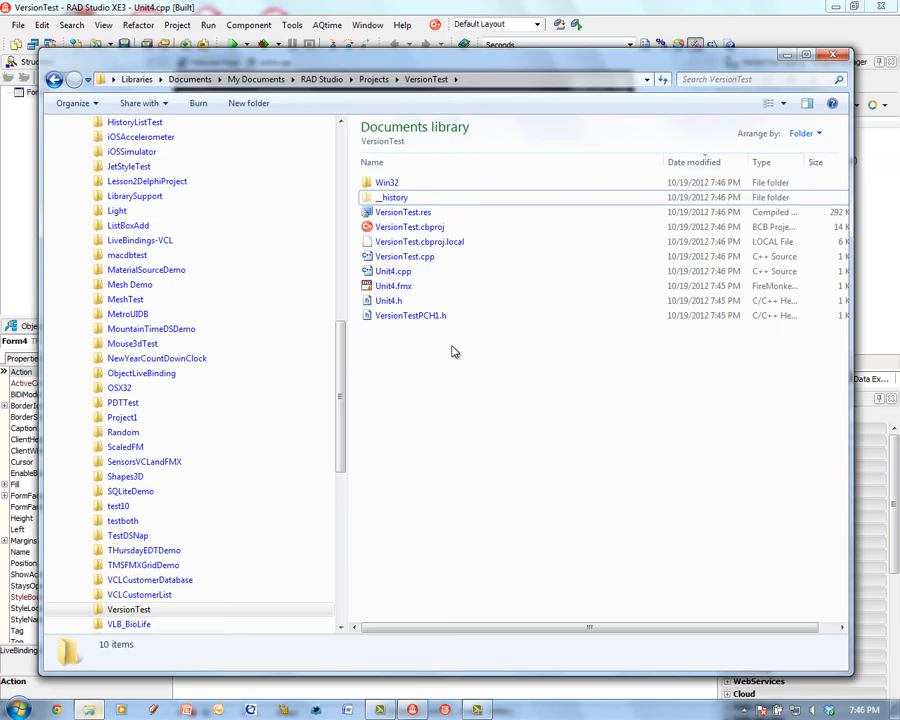
double_click(386, 182)
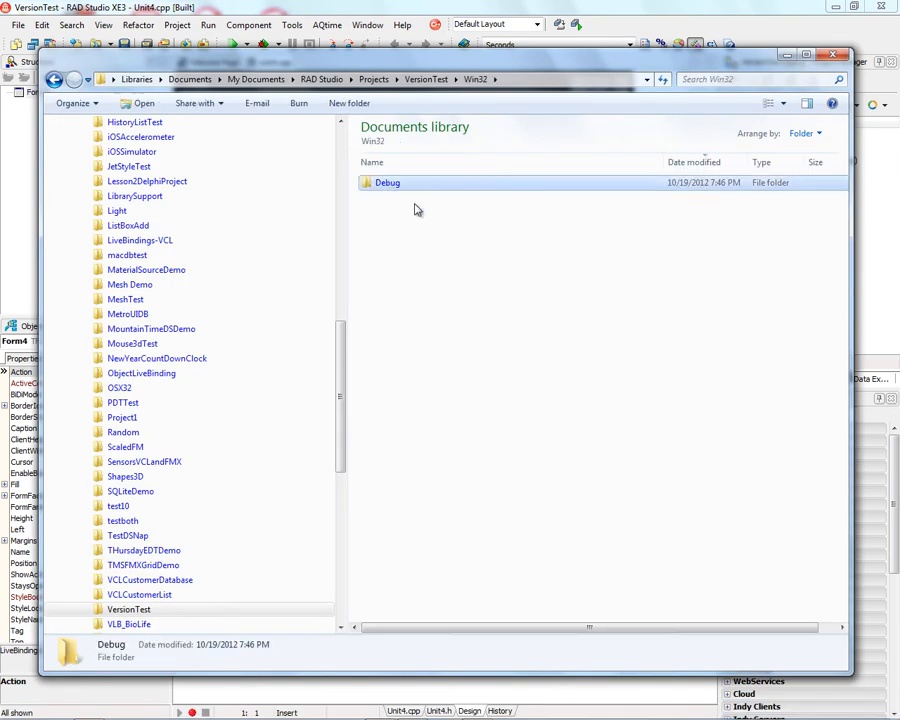
double_click(386, 182)
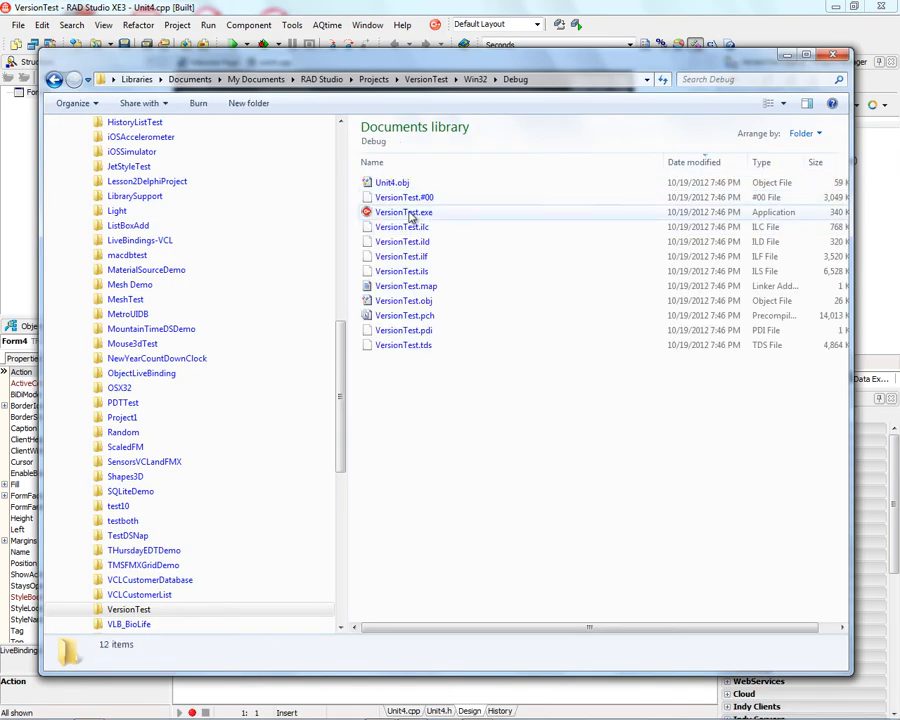
click(404, 212)
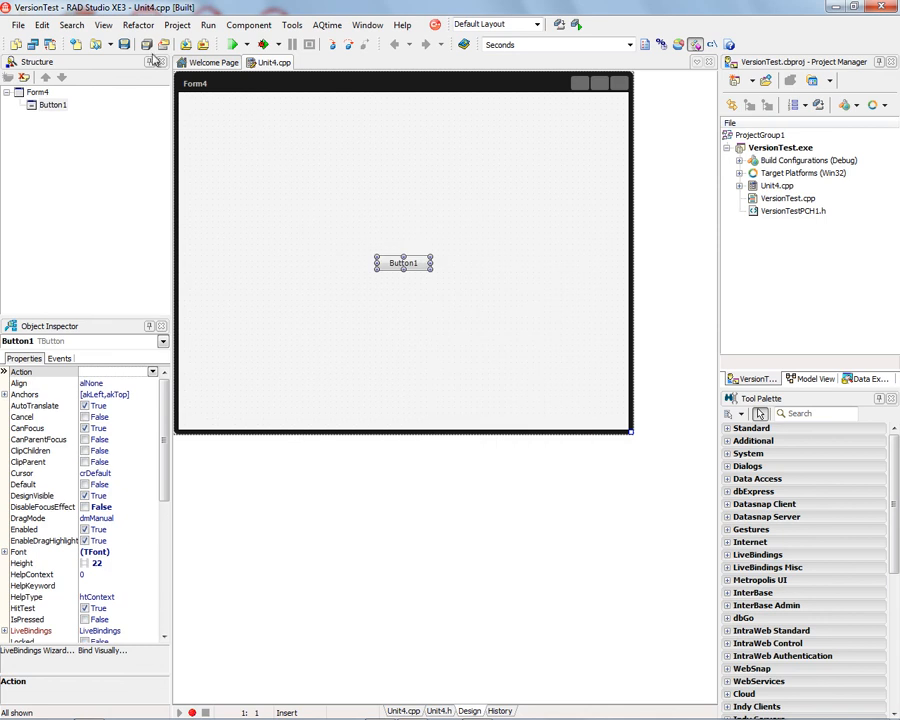
Rebuild VersionTest so its executable carries the updated file version
click(176, 24)
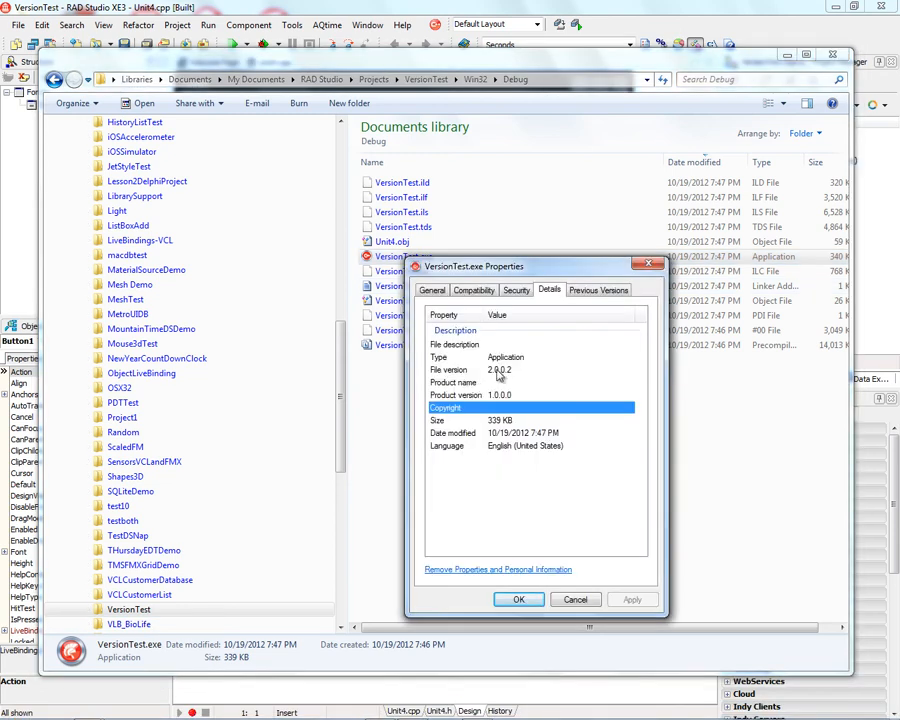
mouse_move(502, 376)
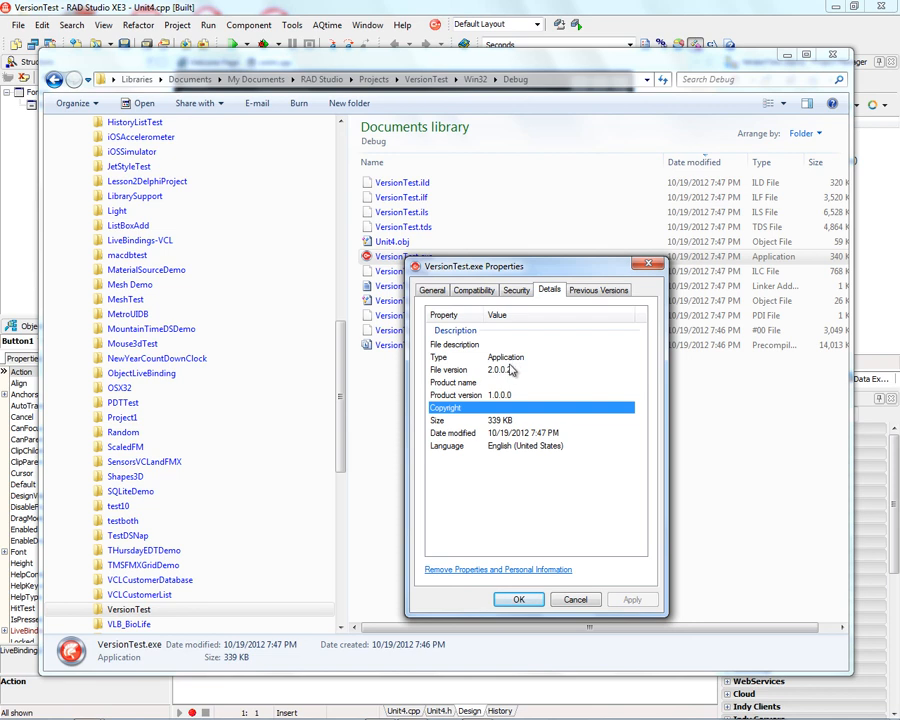
mouse_move(494, 366)
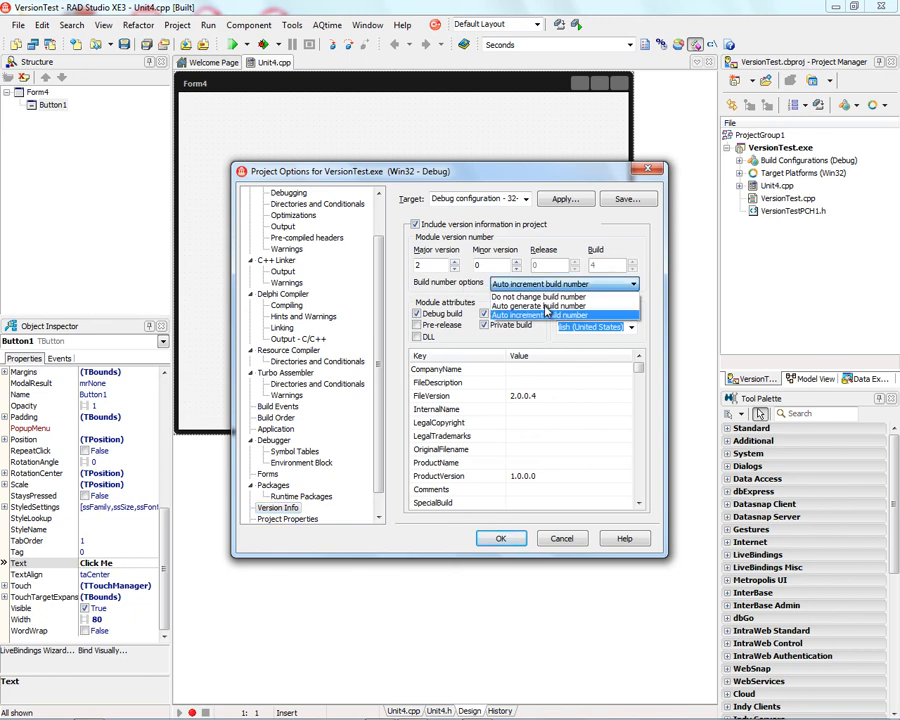
Set Build number options to Auto generate build number
click(540, 306)
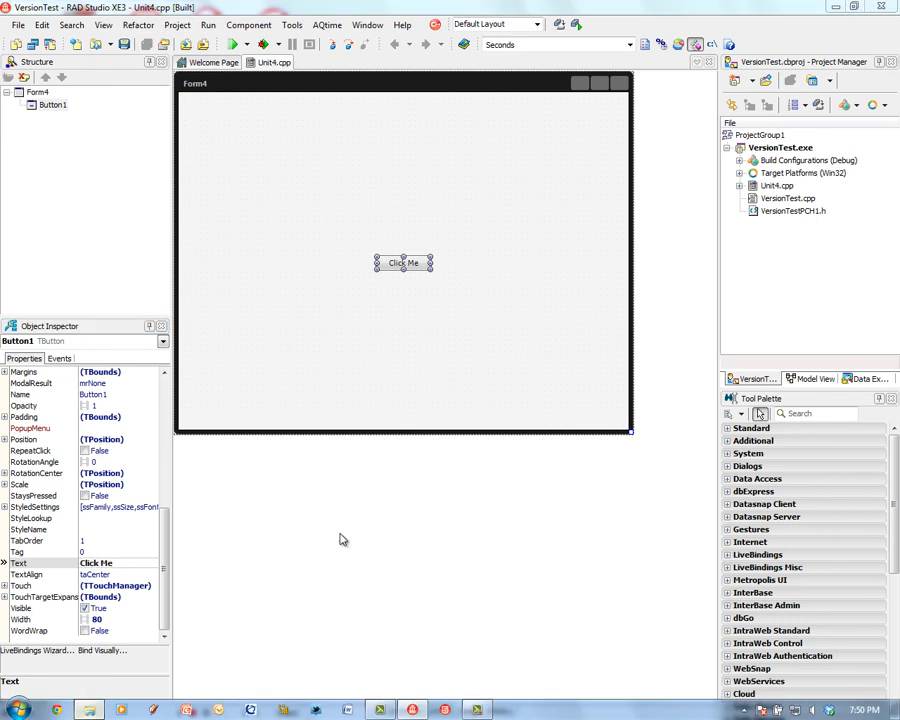
View VersionTest.exe's Properties > Details showing file version 2.0.4675.5874
right_click(404, 182)
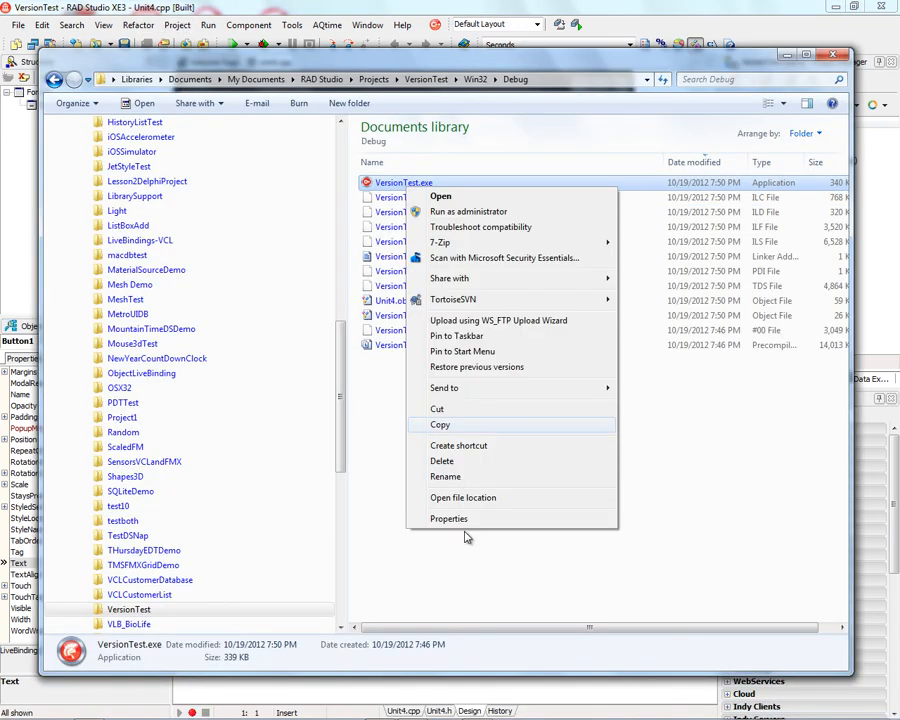
click(448, 518)
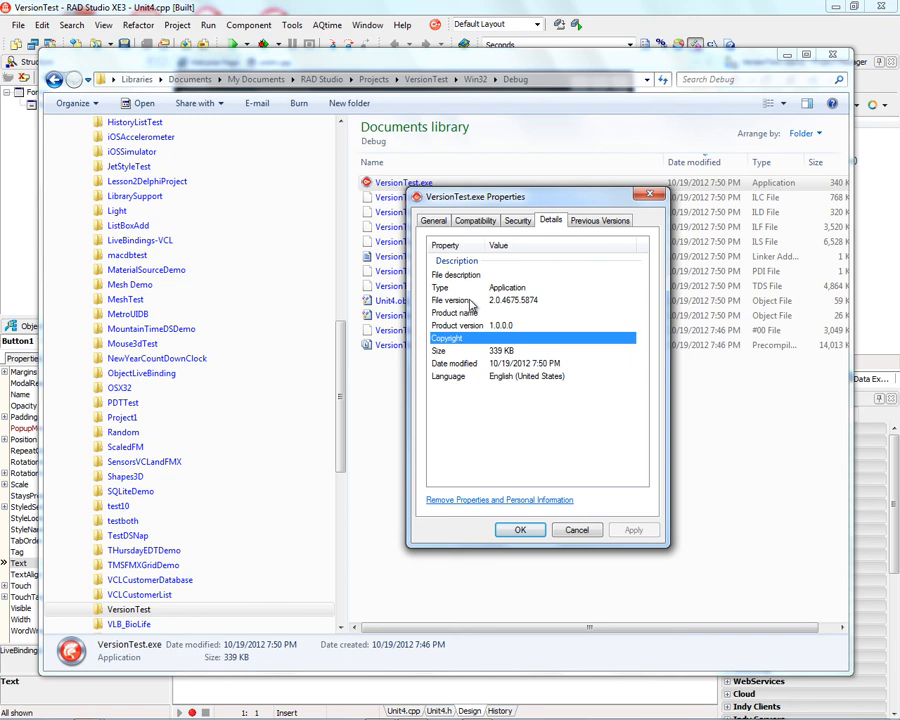
mouse_move(548, 308)
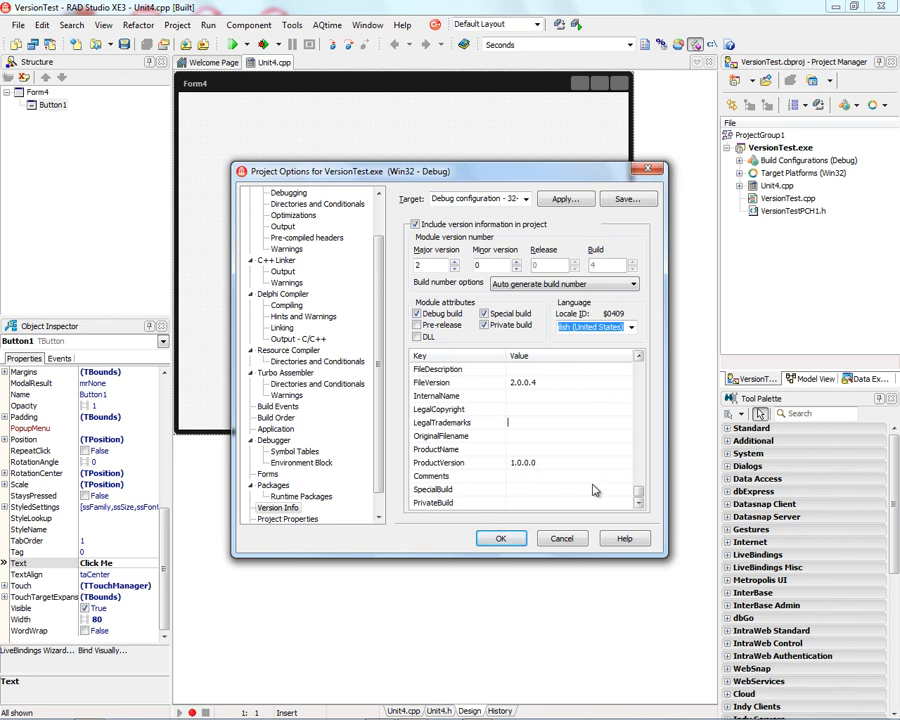
Add a version info key named NSHighResolutionCapable and begin setting its value
right_click(592, 490)
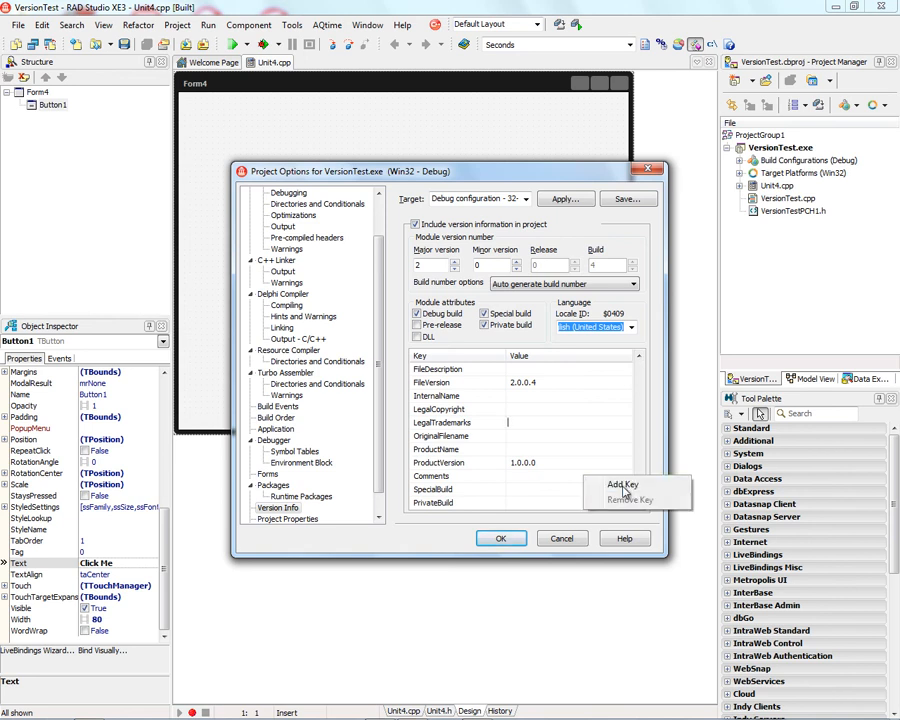
click(620, 484)
text(NSHighRes)
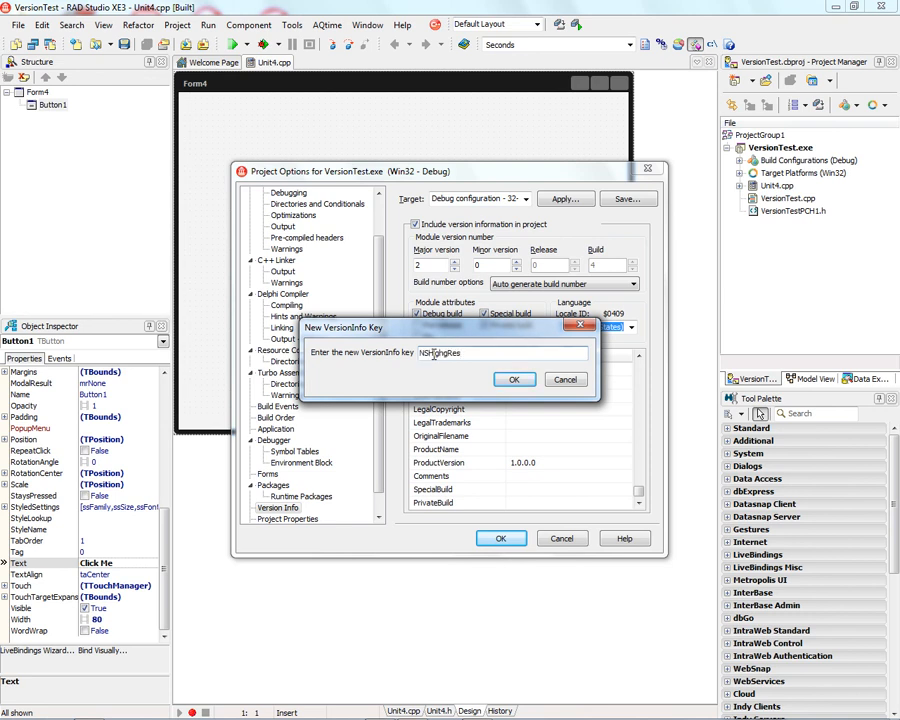
text(olutionC)
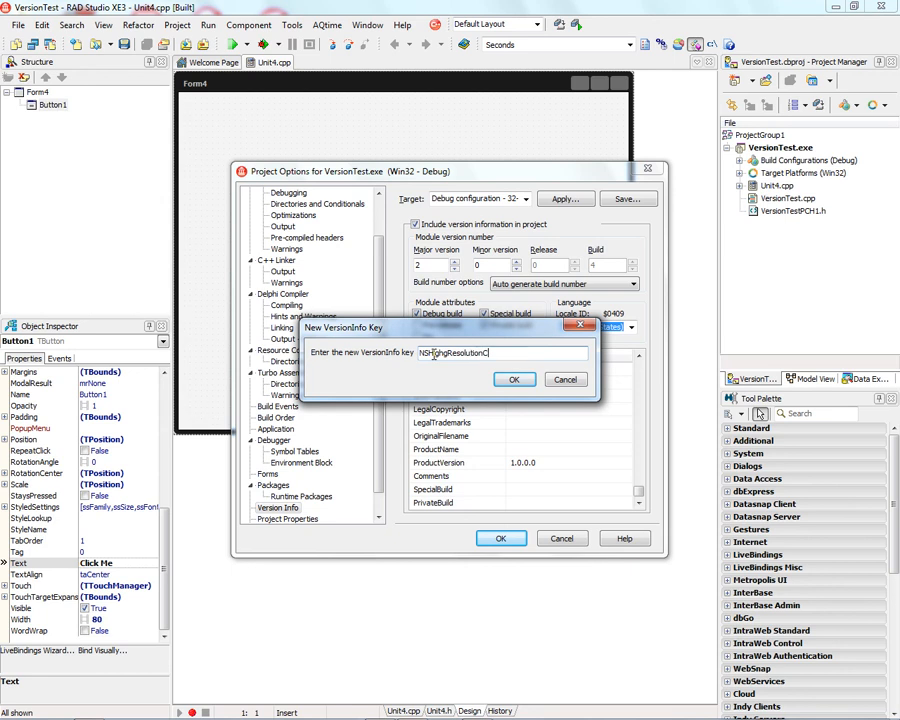
click(514, 380)
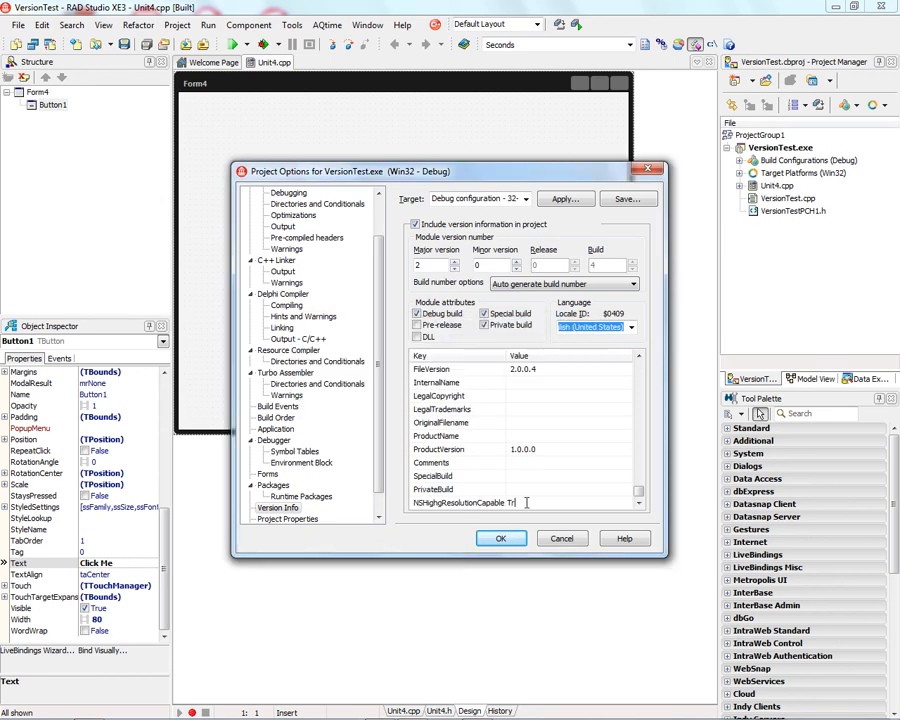
click(500, 538)
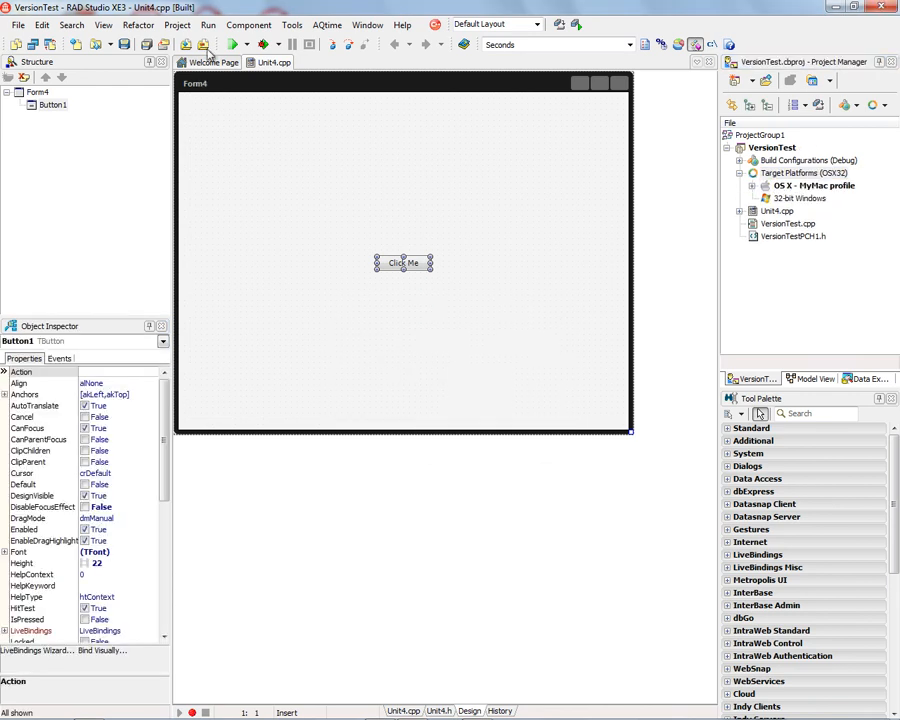
Build VersionTest for the OS X - MyMac profile target with success reported
click(232, 44)
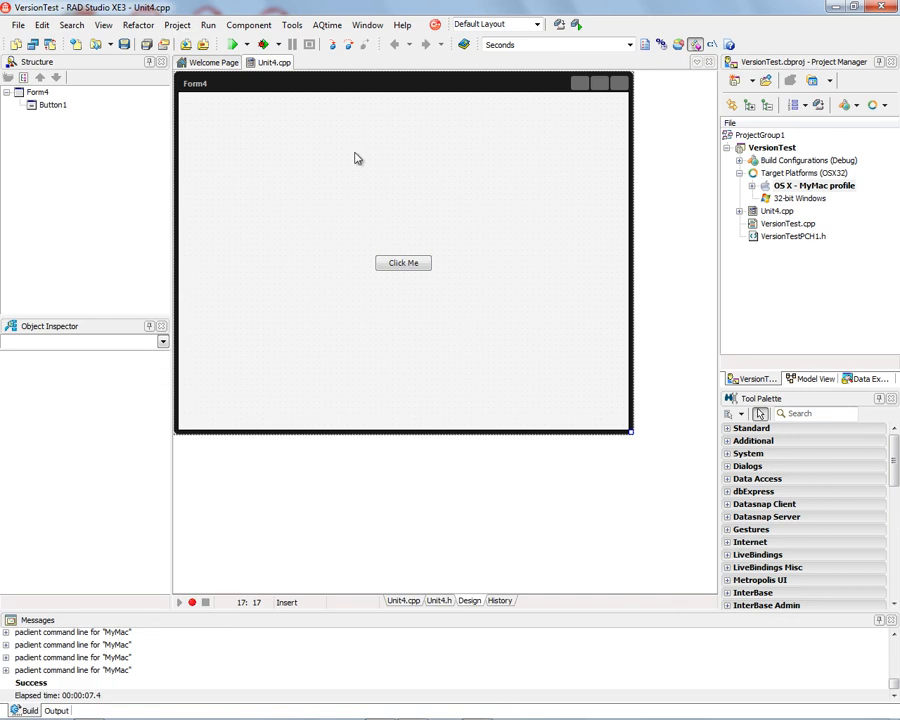
mouse_move(804, 196)
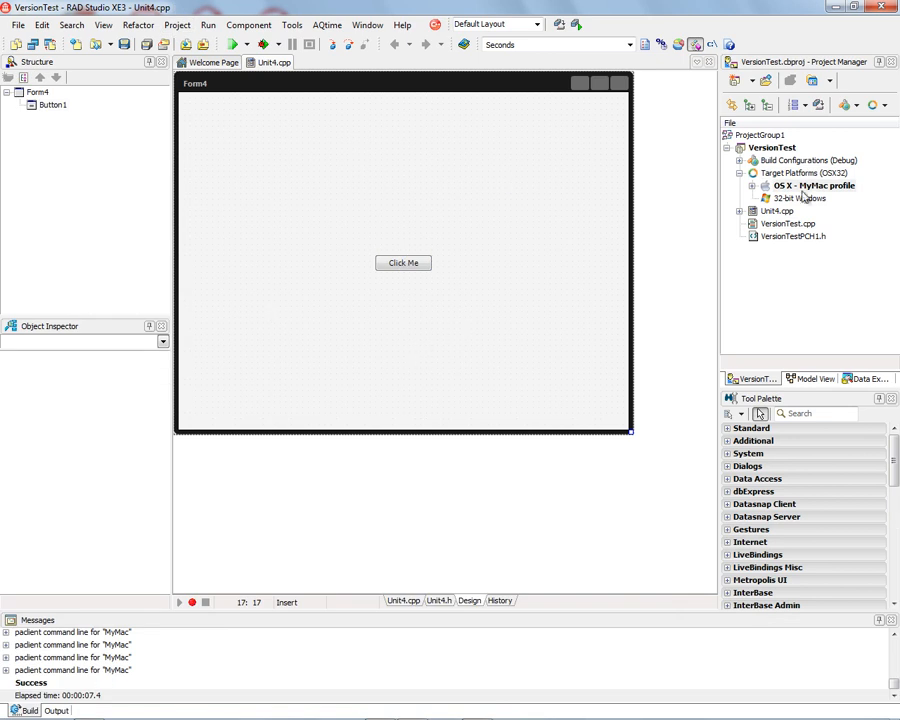
mouse_move(304, 280)
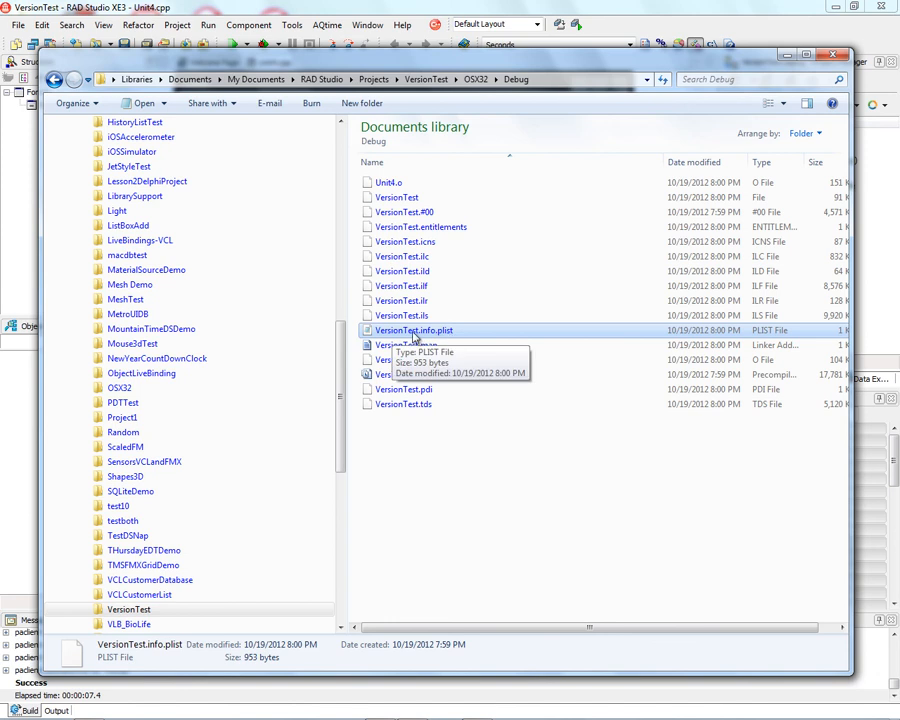
Open OSX32\Debug\VersionTest.info.plist in Notepad showing NSHighResolutionCapable true
double_click(414, 330)
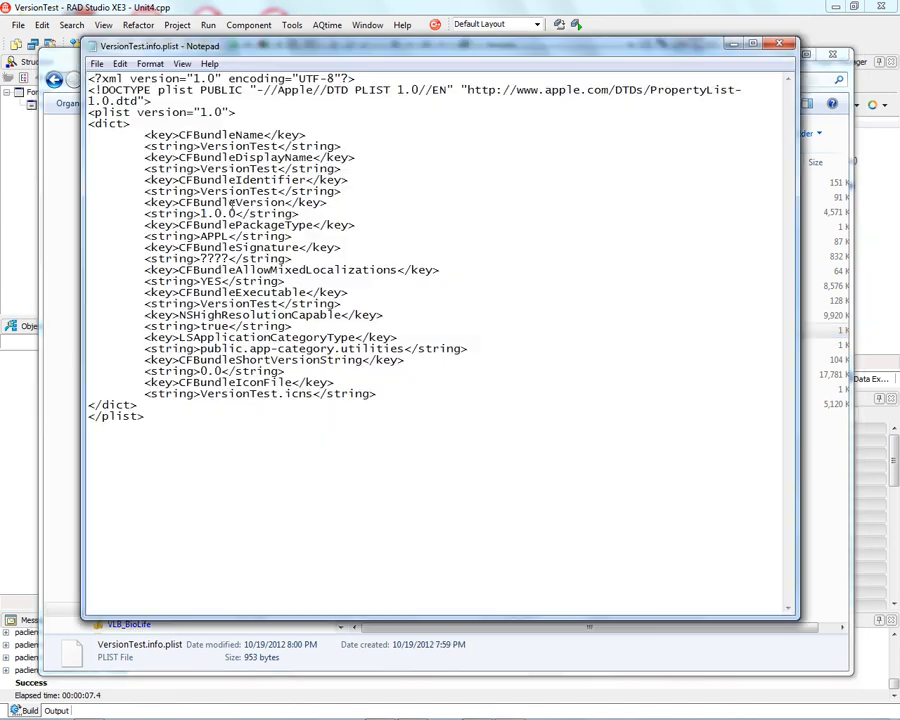